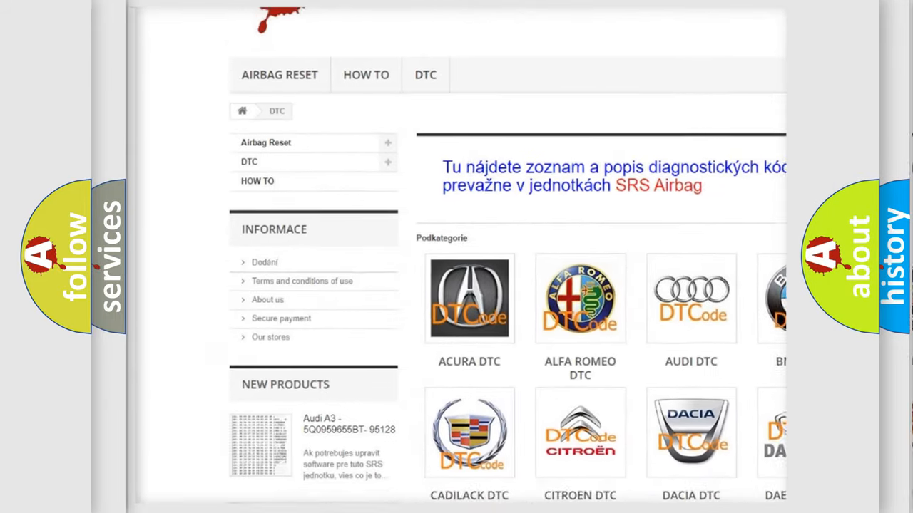
{"action": "scroll", "scroll_direction": "down", "scroll_amount": 3}
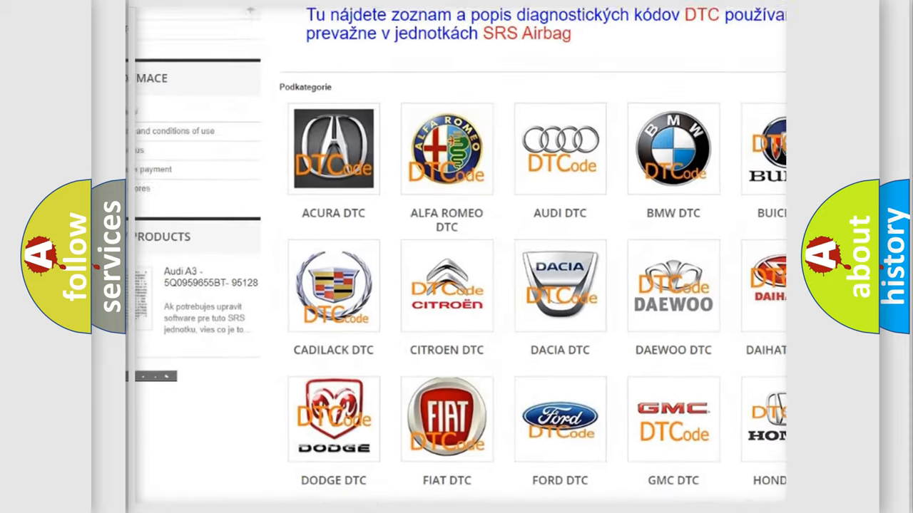
{"action": "scroll", "scroll_direction": "down", "scroll_amount": 3}
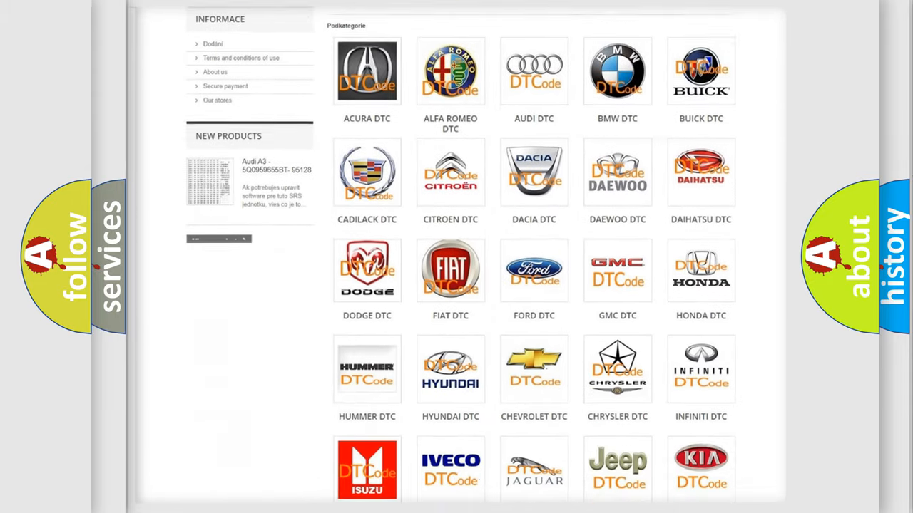
{"action": "scroll", "scroll_direction": "down", "scroll_amount": 3}
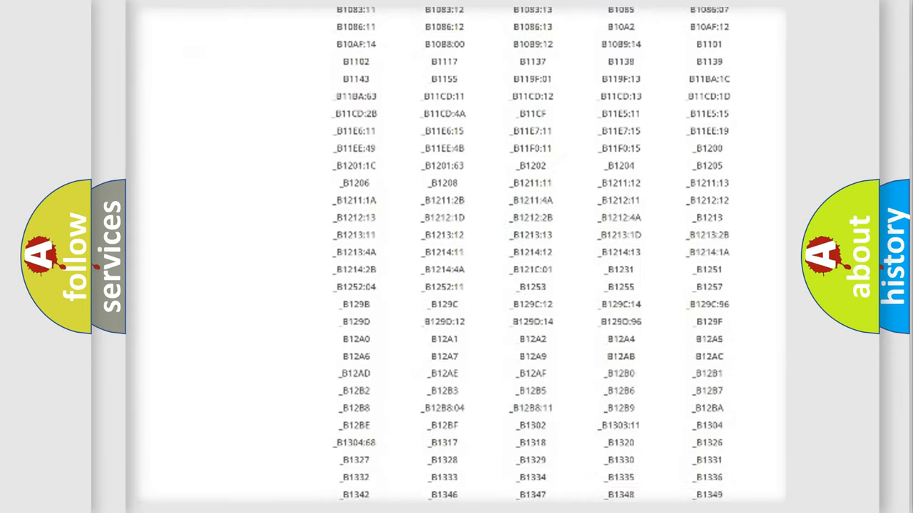
{"action": "scroll", "scroll_direction": "down", "scroll_amount": 3}
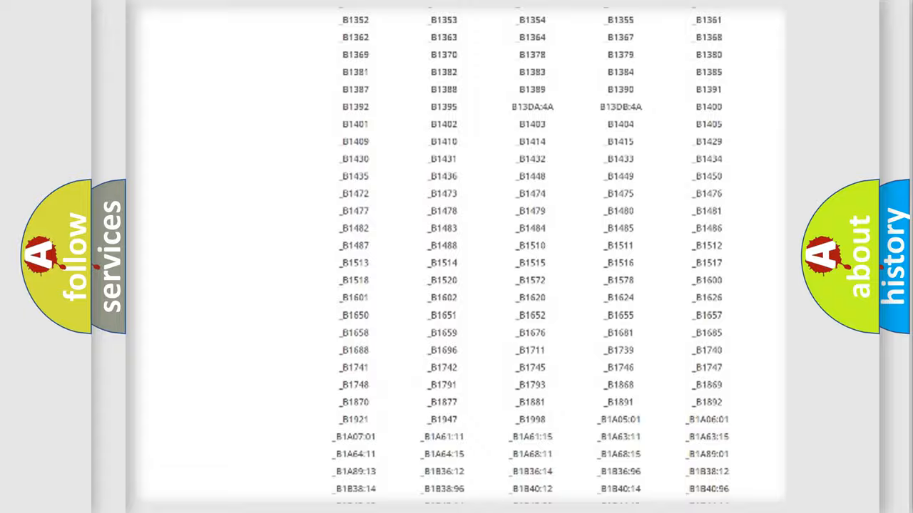